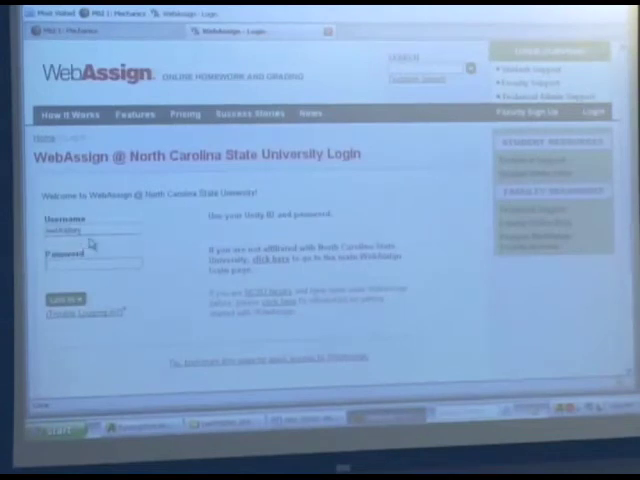
Enter the password and log in to WebAssign through the NC State login page.
{"action": "type", "text": "password"}
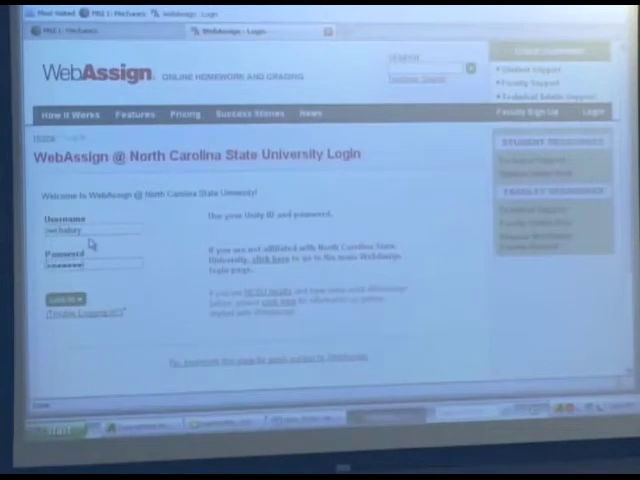
{"action": "left_click", "coordinate": [62, 301]}
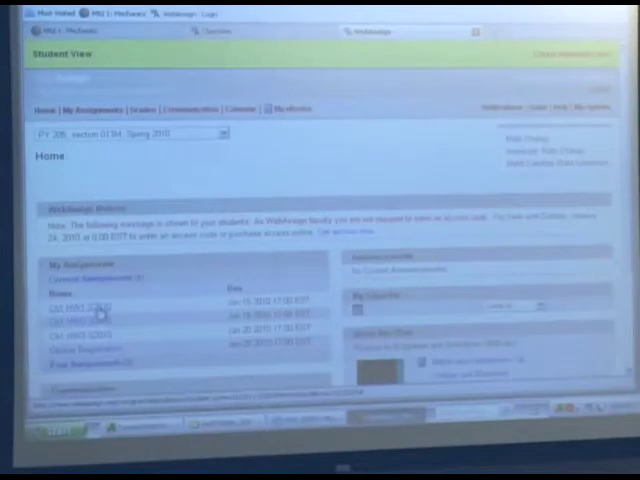
Open the first assignment listed under Current Assignments, showing the vector diagram.
{"action": "left_click", "coordinate": [67, 305]}
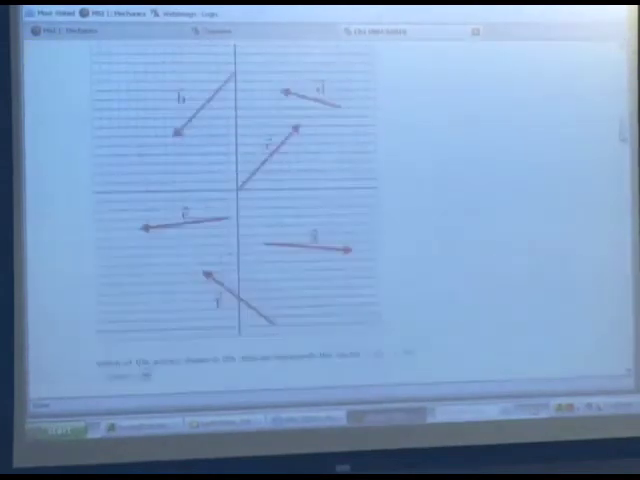
Scroll down through the first question toward Ask Your Teacher.
{"action": "scroll", "scroll_direction": "down", "scroll_amount": 3}
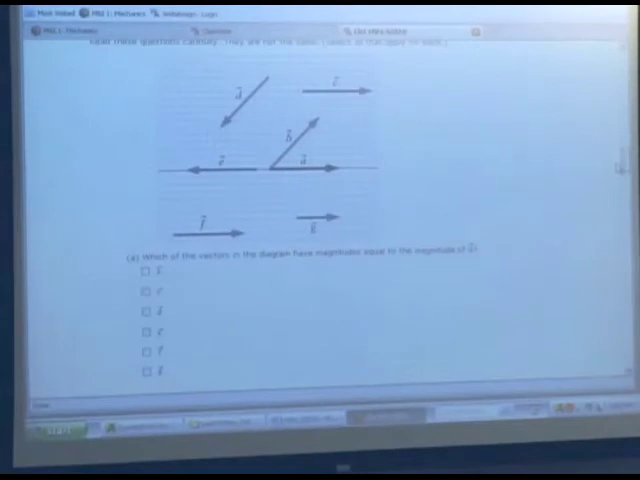
{"action": "scroll", "scroll_direction": "down", "scroll_amount": 3}
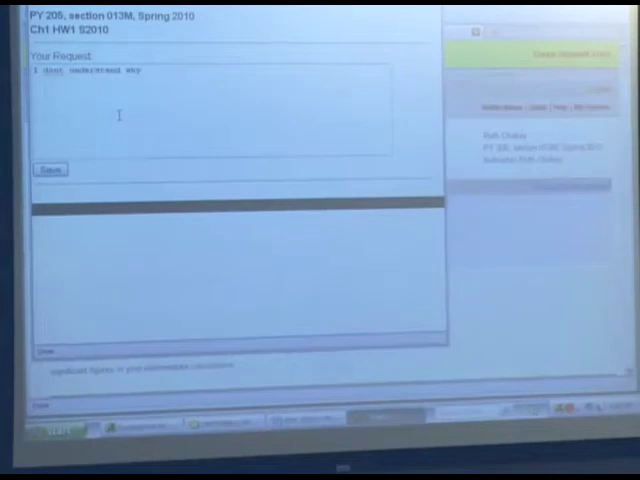
Finish the request 'I dont understand why answer 3 is not correct for the unit vector' and save it.
{"action": "type", "text": "answer 3 is not correct for the unit vector."}
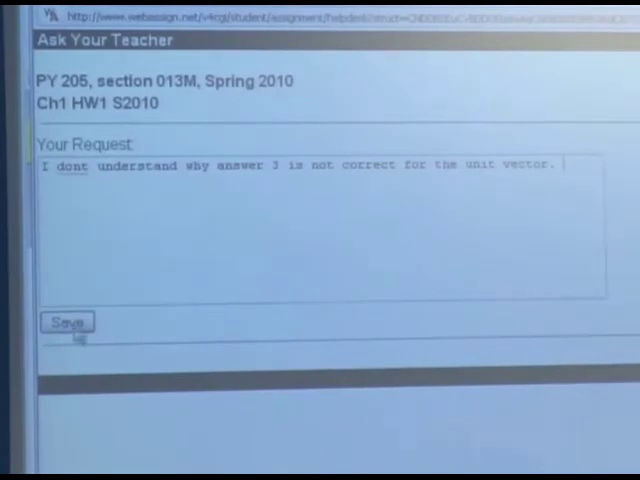
{"action": "left_click", "coordinate": [66, 322]}
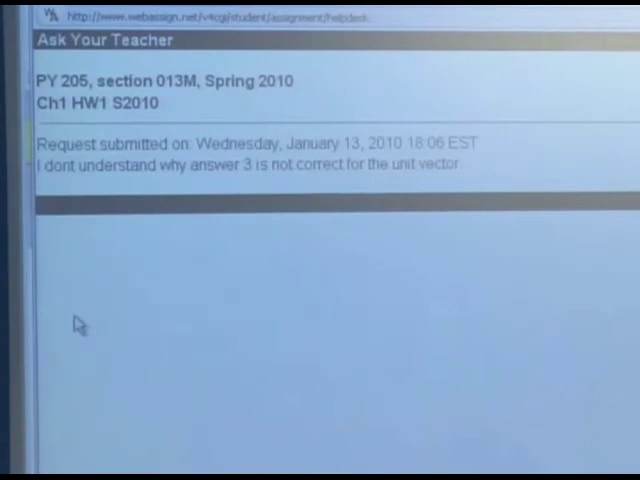
{"action": "mouse_move", "coordinate": [83, 274]}
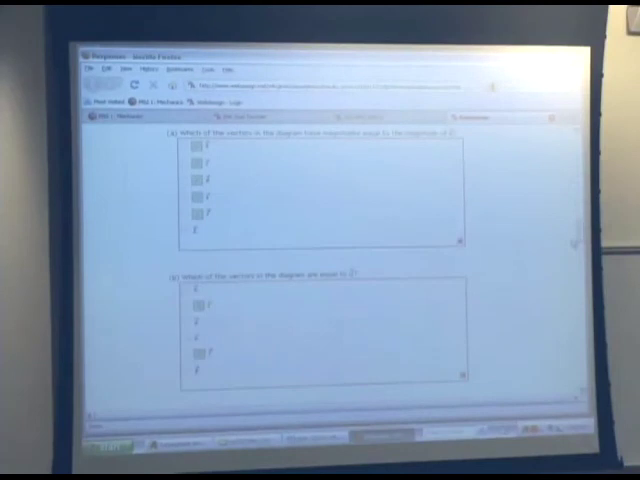
Scroll the student's responses to the question asking which items are vectors.
{"action": "scroll", "scroll_direction": "down", "scroll_amount": 3}
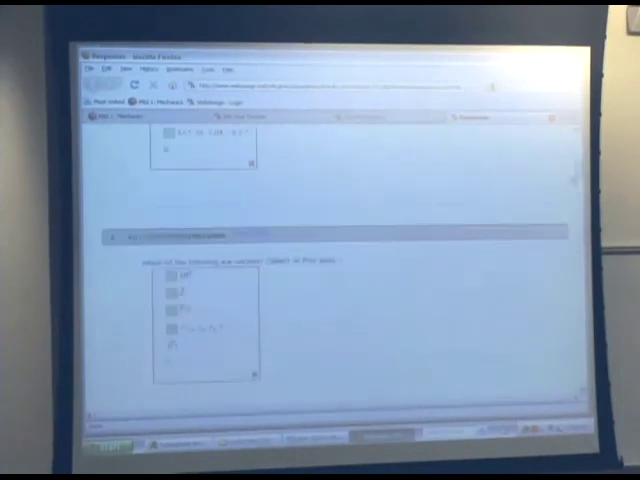